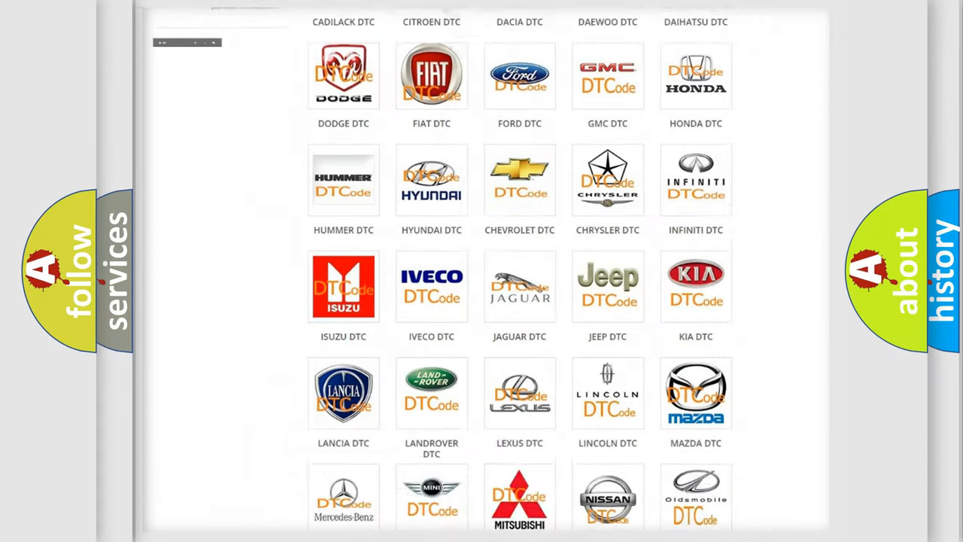
# - Select the Jeep DTC logo from the car brand grid to list Jeep trouble codes
pyautogui.scroll(3)
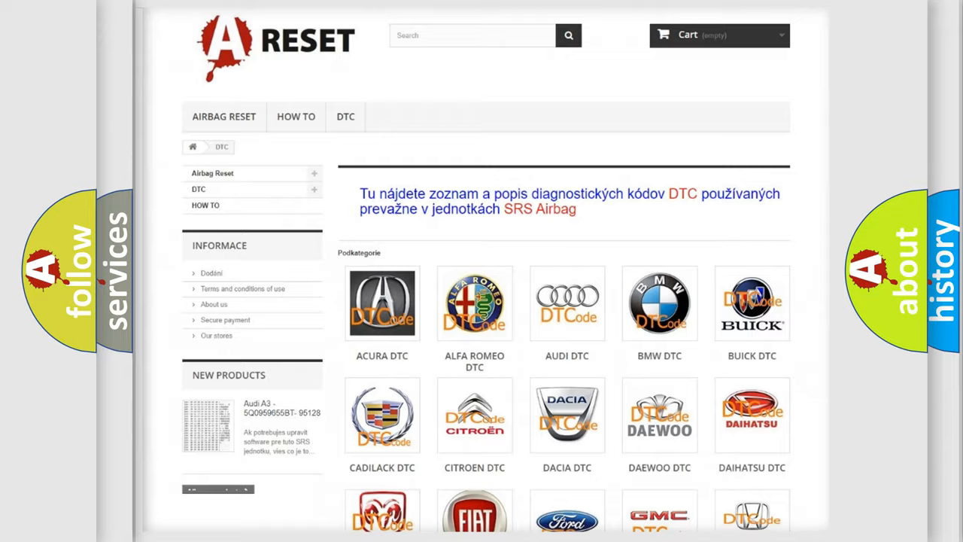
pyautogui.scroll(-3)
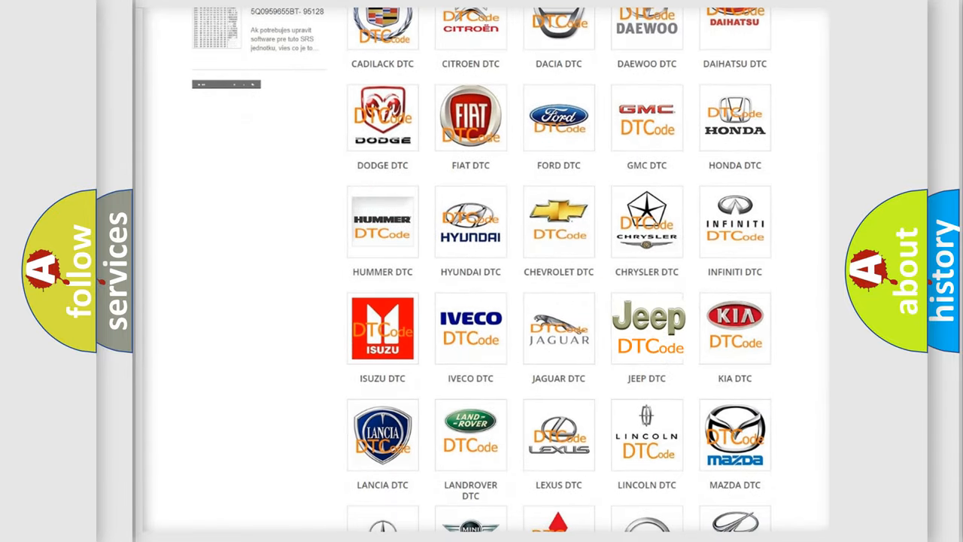
pyautogui.click(647, 328)
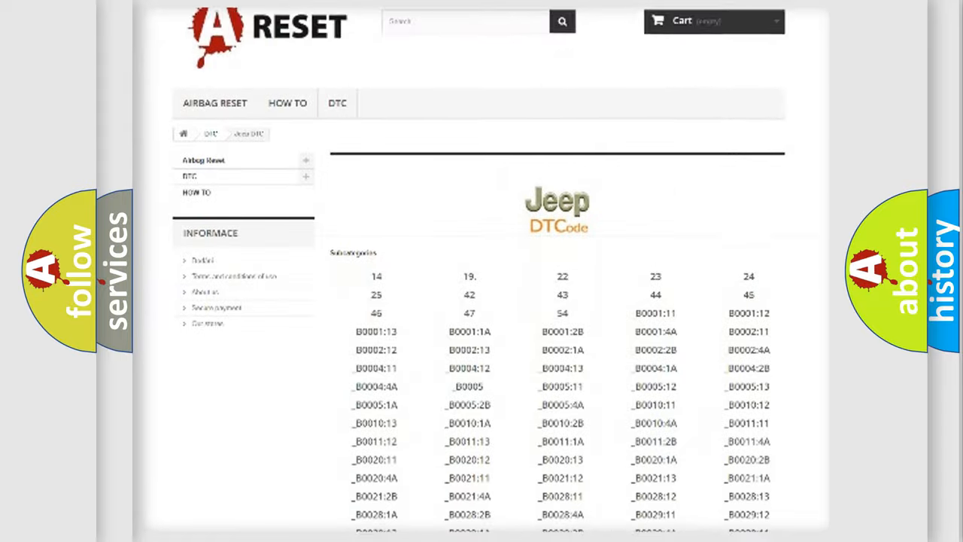
pyautogui.scroll(-3)
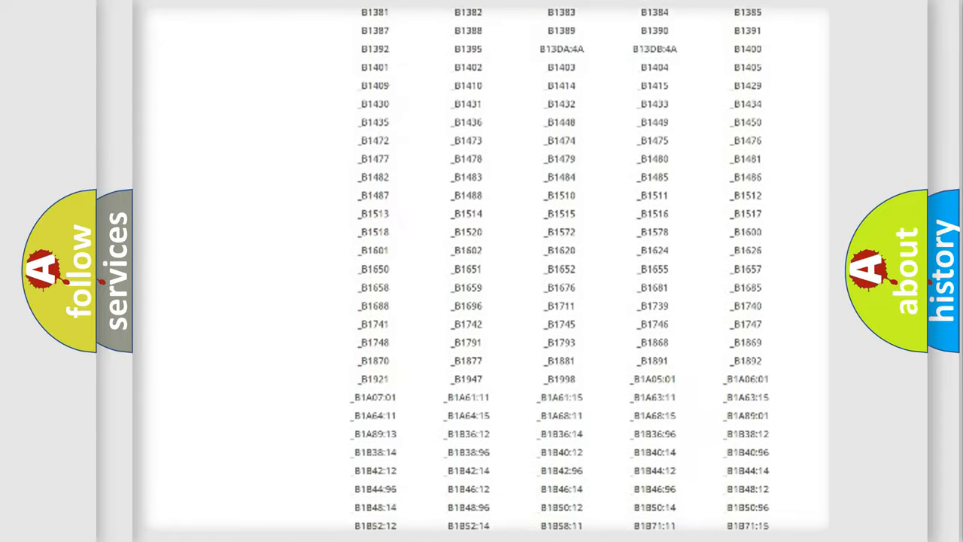
pyautogui.scroll(3)
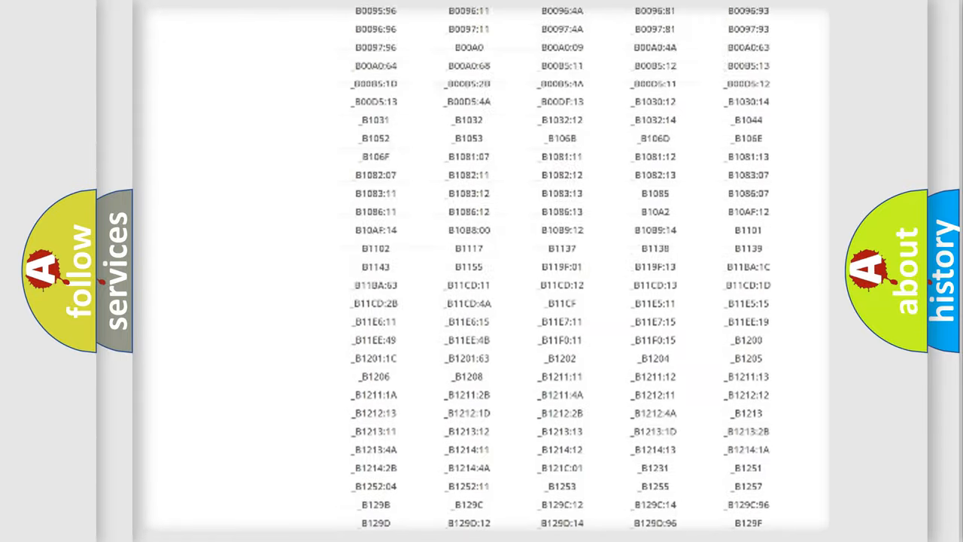
pyautogui.scroll(3)
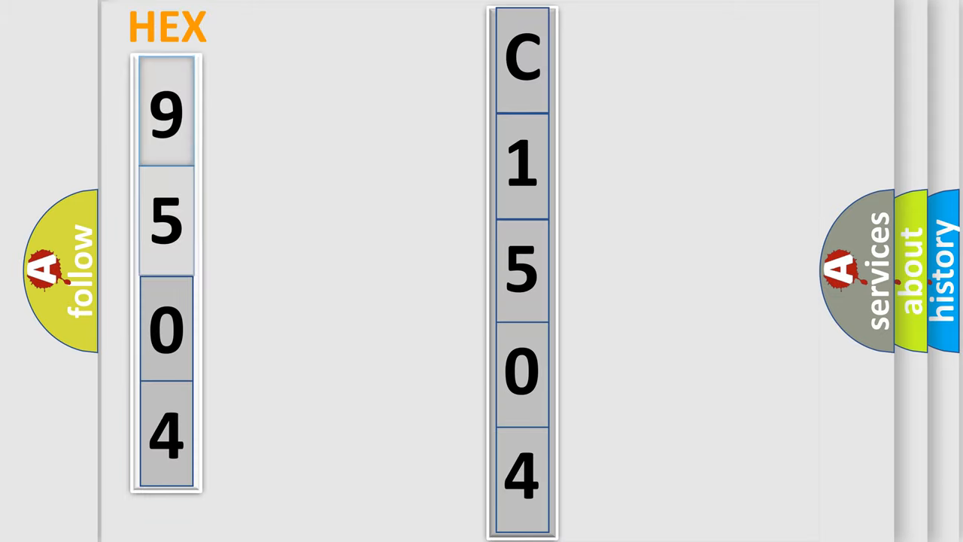
# - Show the Jeep Make/Code card and complete code C150416 by entering '0416' after C15
pyautogui.click(165, 113)
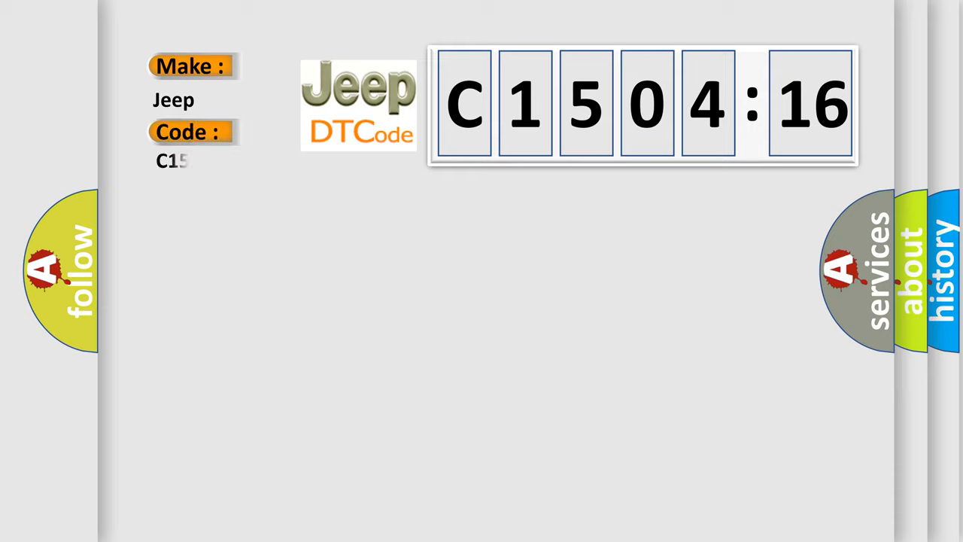
pyautogui.write('0416')
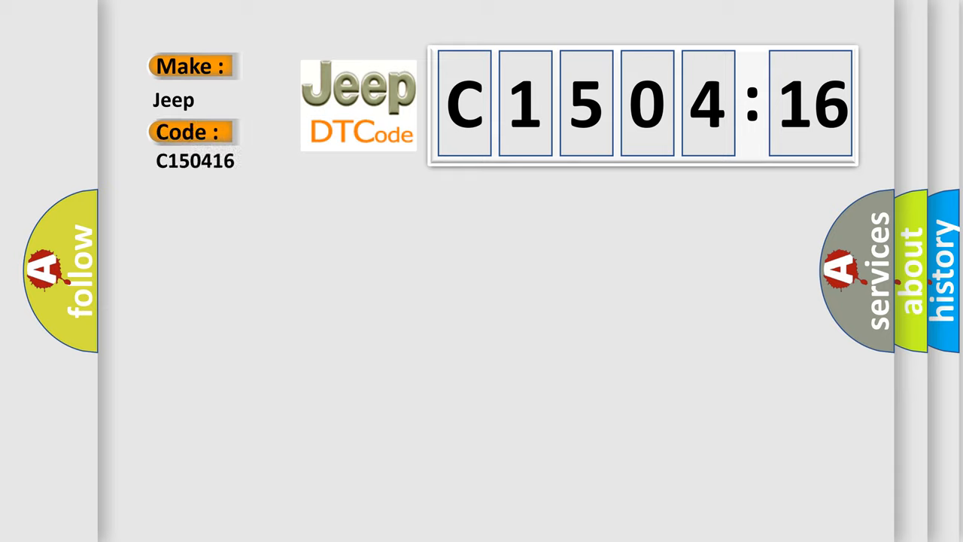